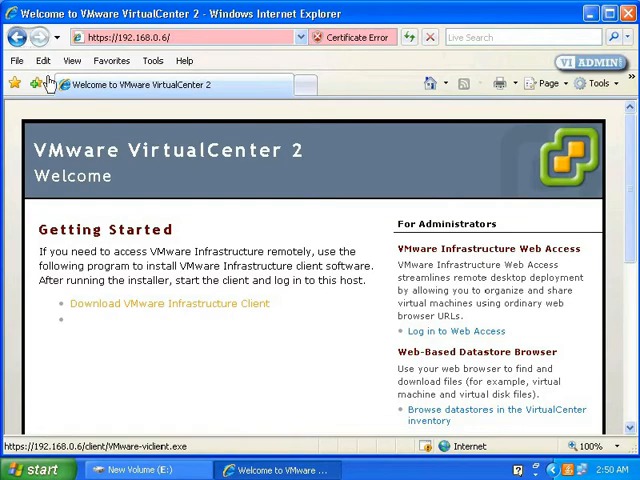
mouse_move(184, 302)
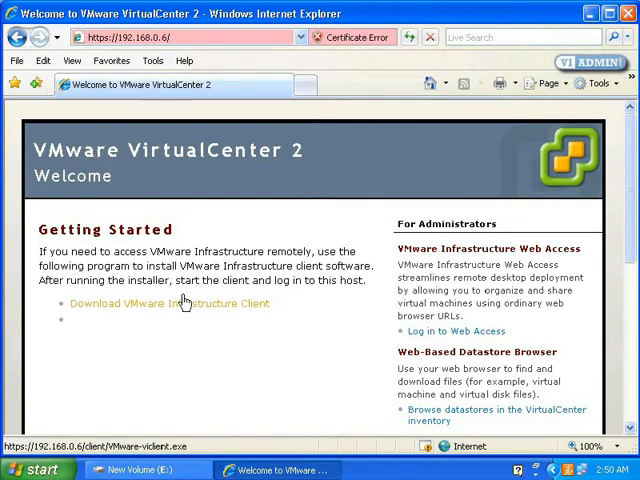
Download the VMware Infrastructure Client installer from the VirtualCenter page and save it to disk.
click(188, 304)
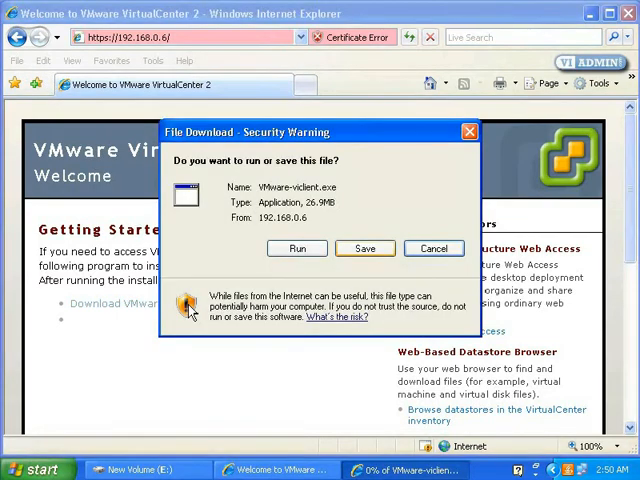
mouse_move(308, 276)
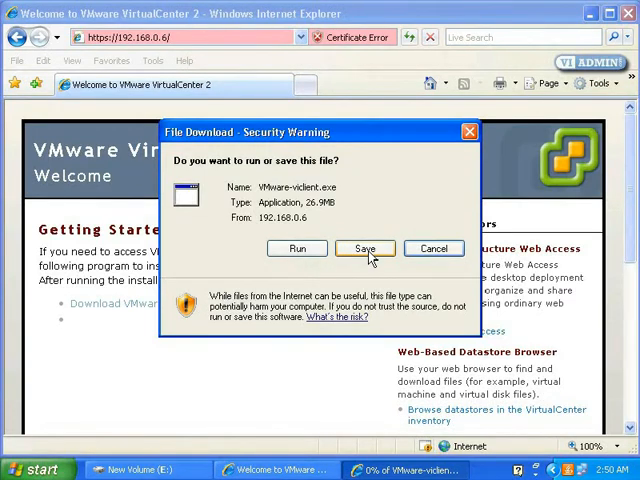
click(364, 248)
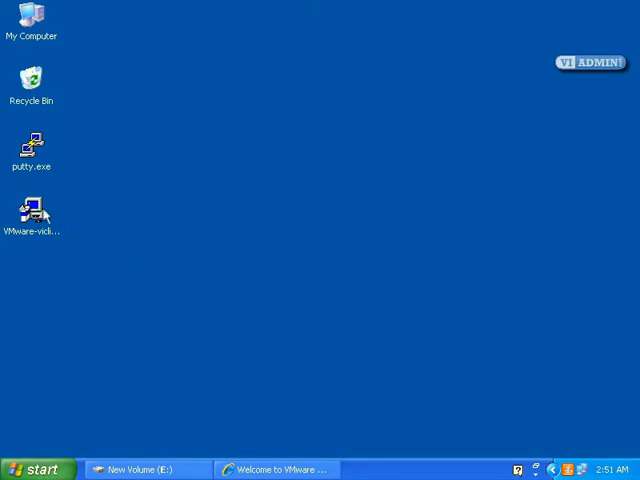
Run VMware-viclient.exe from the desktop and proceed through the 2.5 installation wizard.
double_click(32, 210)
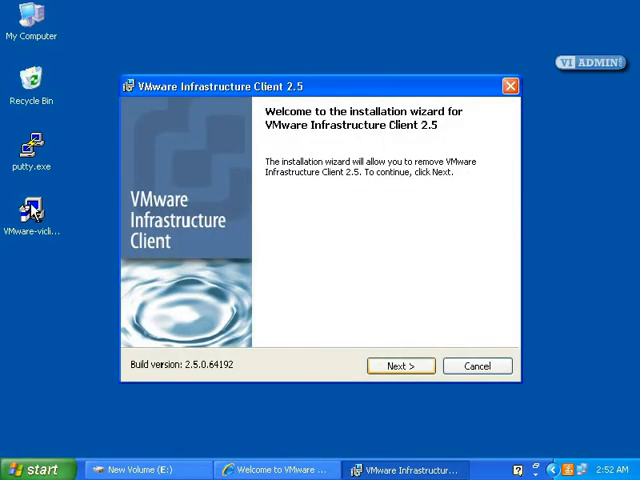
mouse_move(92, 236)
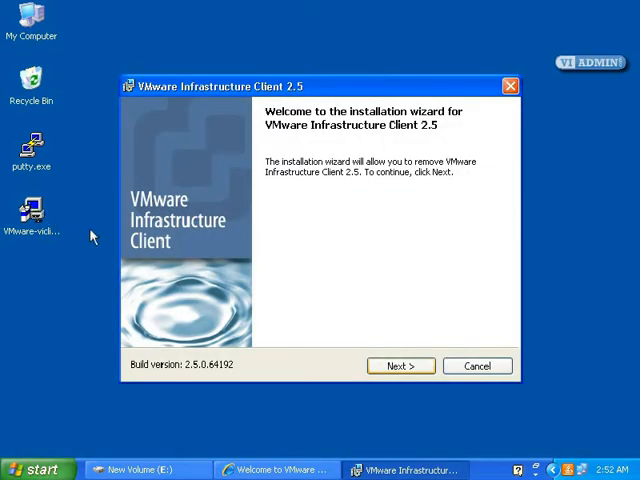
mouse_move(390, 362)
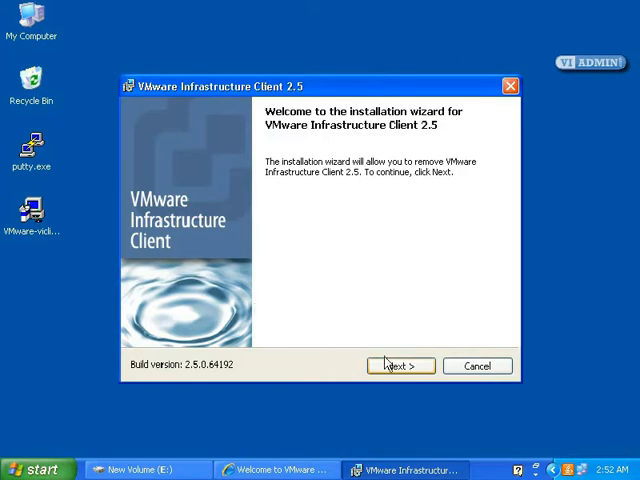
mouse_move(404, 372)
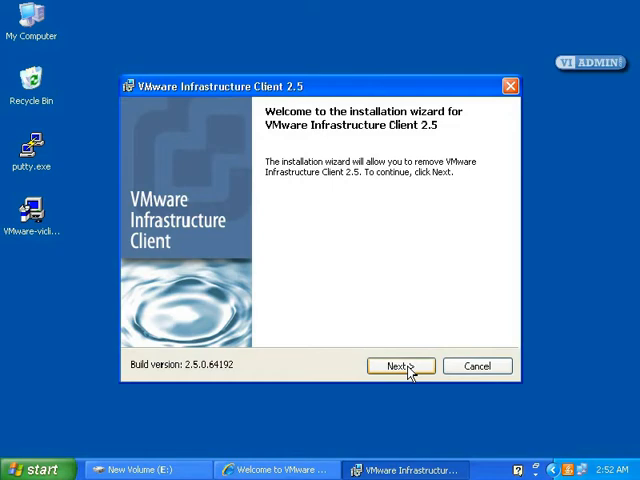
click(400, 366)
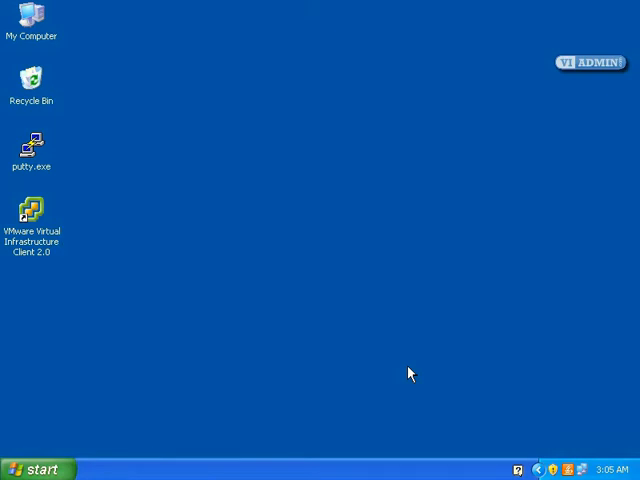
mouse_move(156, 276)
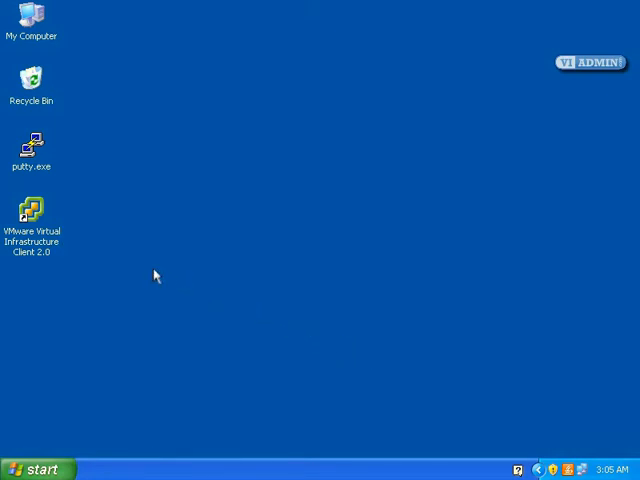
Start the installed client from its desktop shortcut and focus the Server field of the login dialog.
double_click(32, 208)
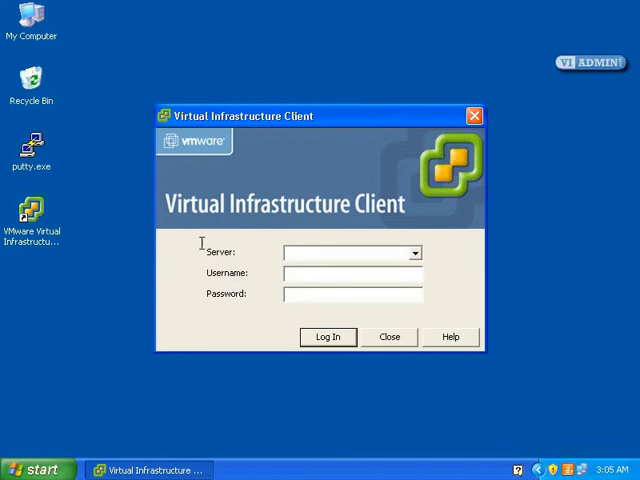
click(344, 252)
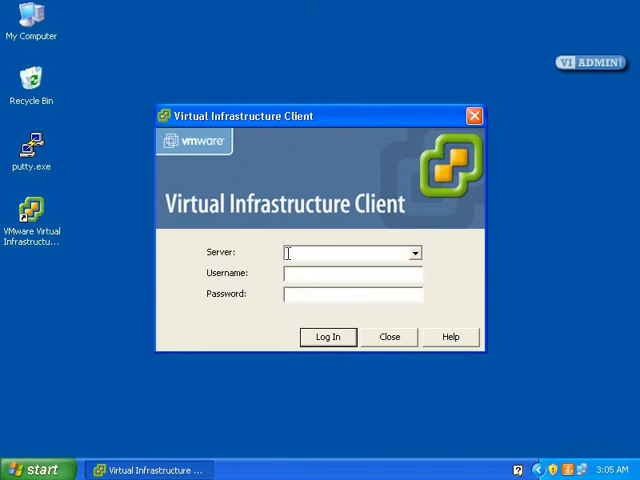